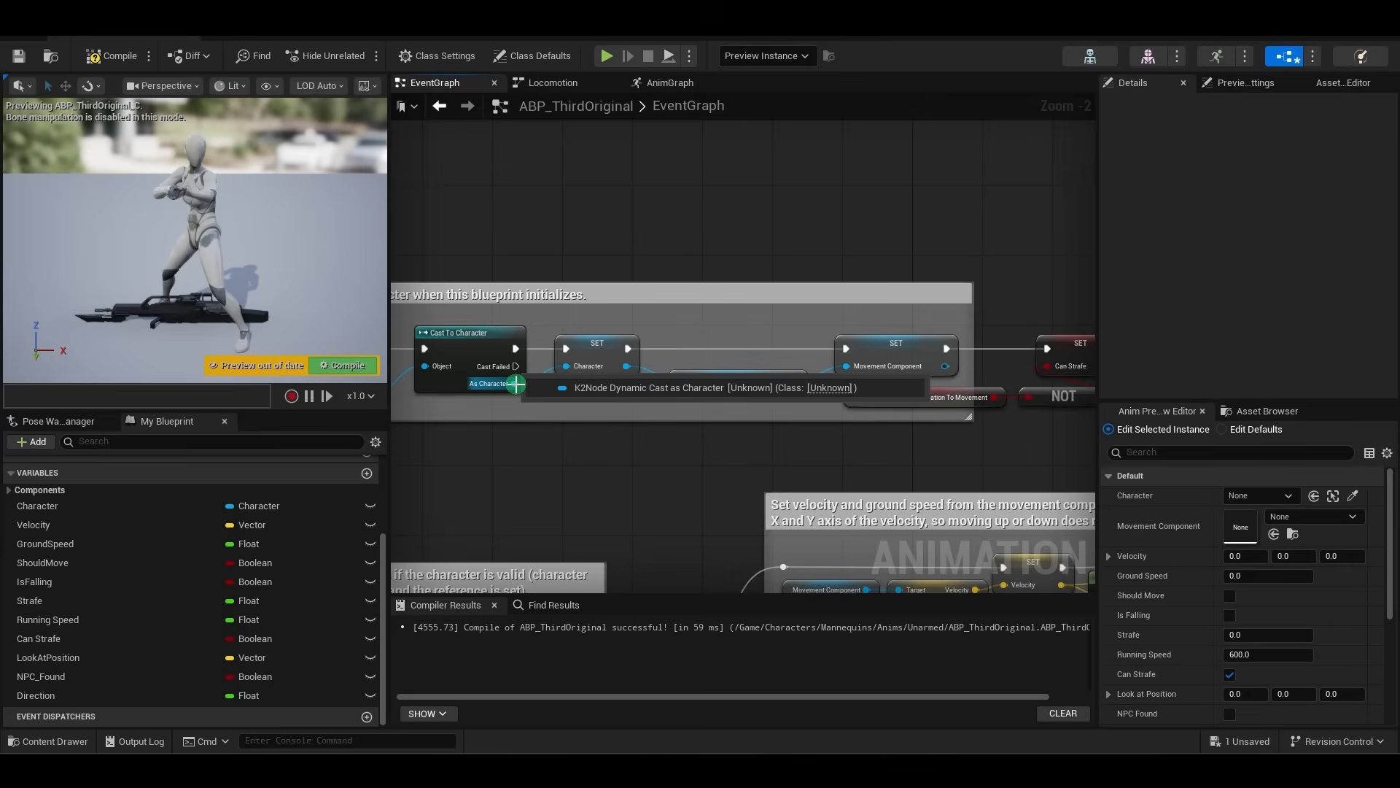
- Add a Get Control Rotation node wired from the cast character's output
{"action": "left_click_drag", "start_coordinate": [515, 383], "coordinate": [616, 139]}
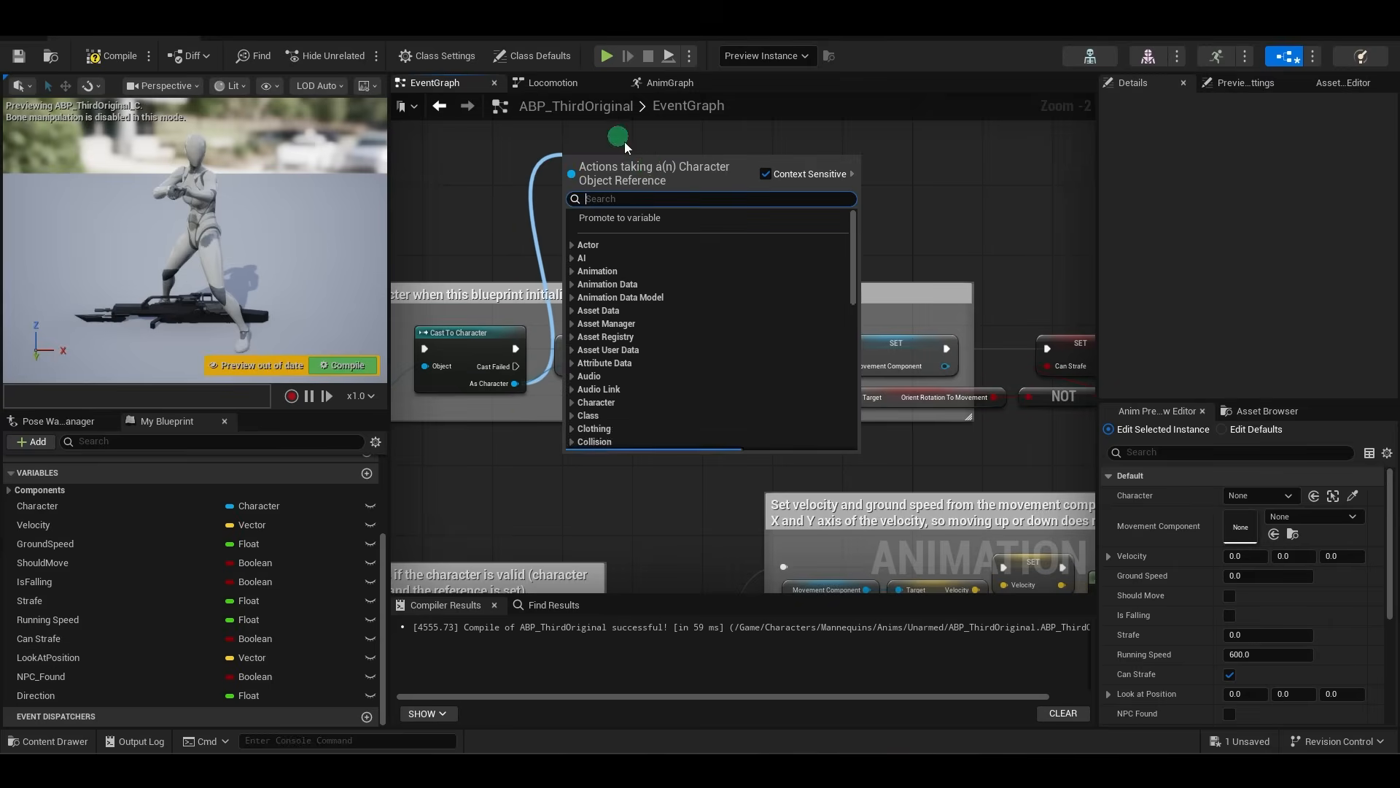
{"action": "type", "text": "get contr"}
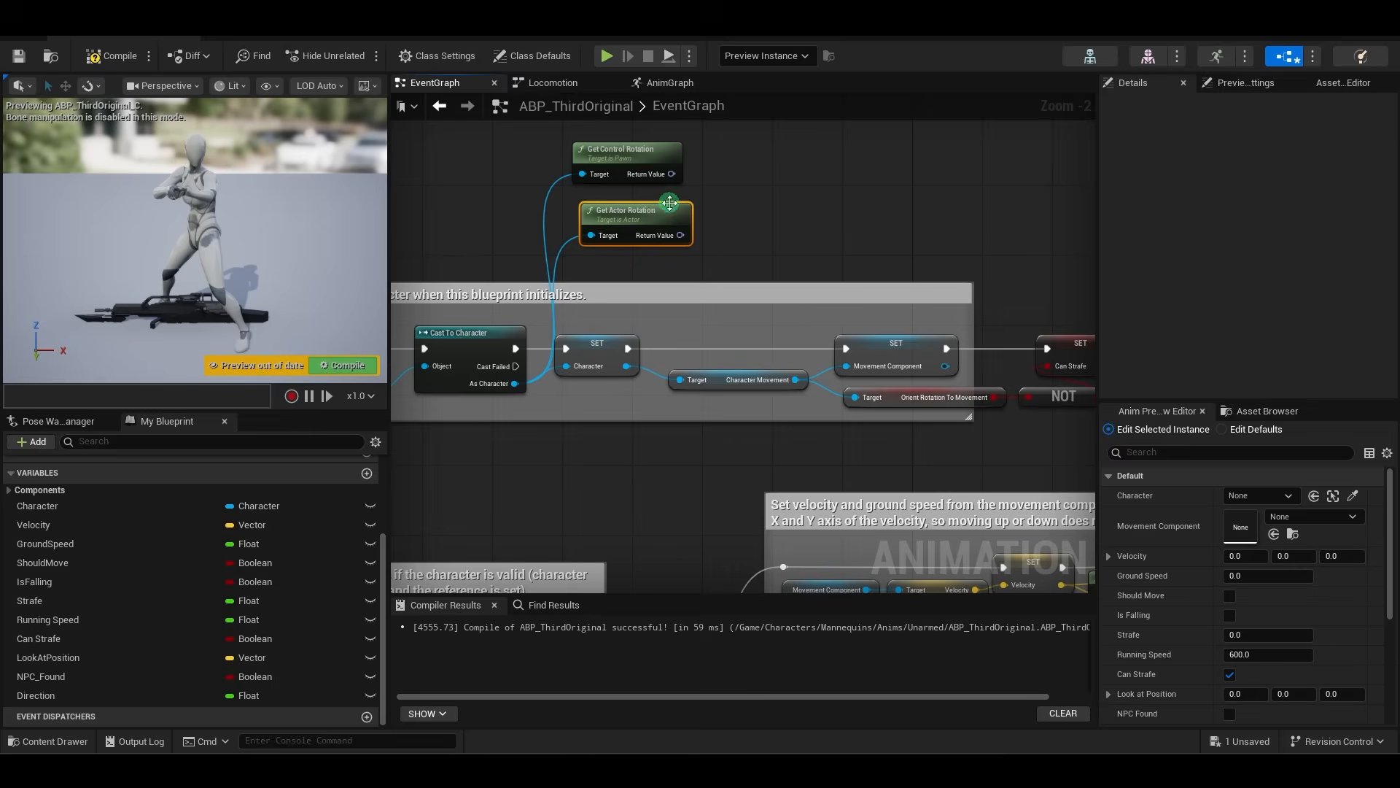
- Add a Delta (Rotator) between control and actor rotation and split its result into components
{"action": "left_click_drag", "start_coordinate": [670, 201], "coordinate": [659, 207]}
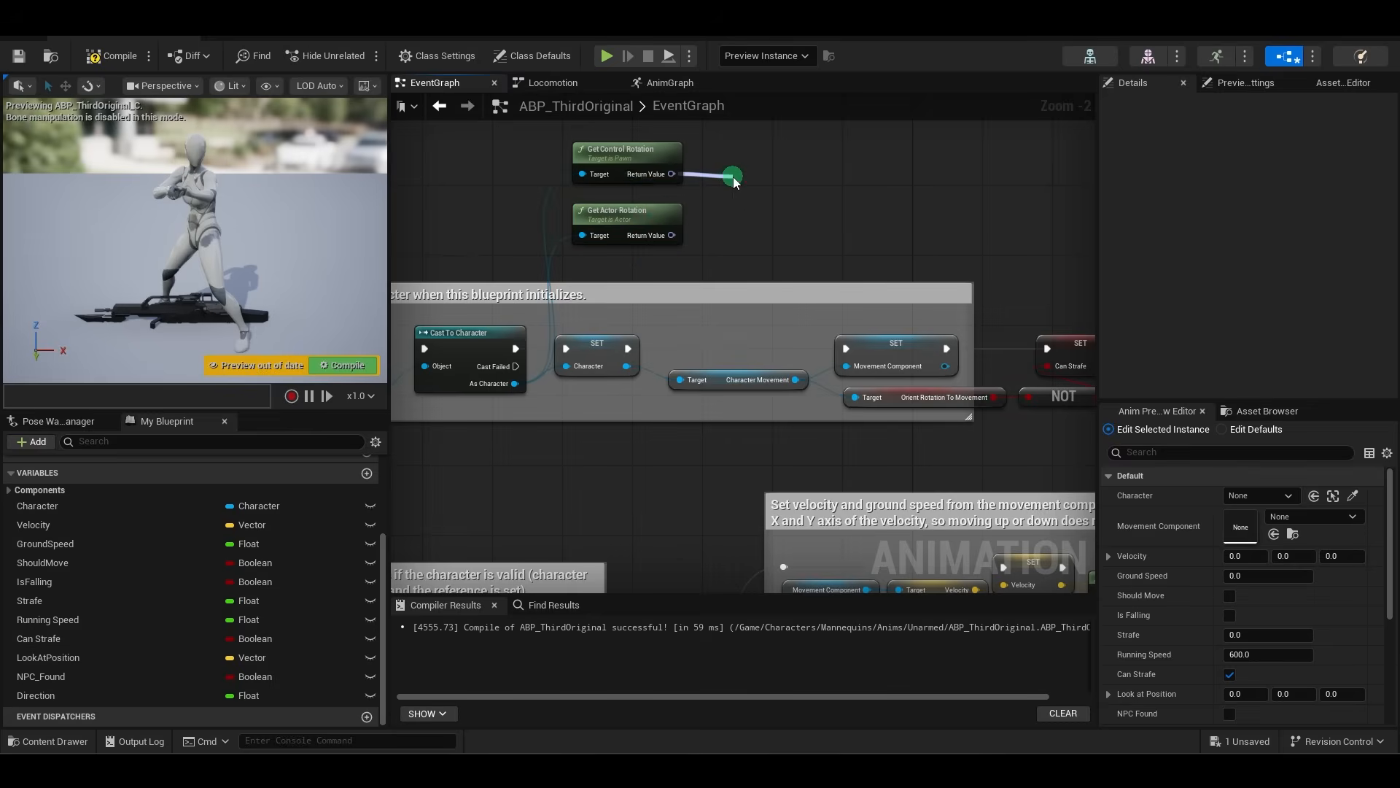
{"action": "left_click", "coordinate": [732, 175]}
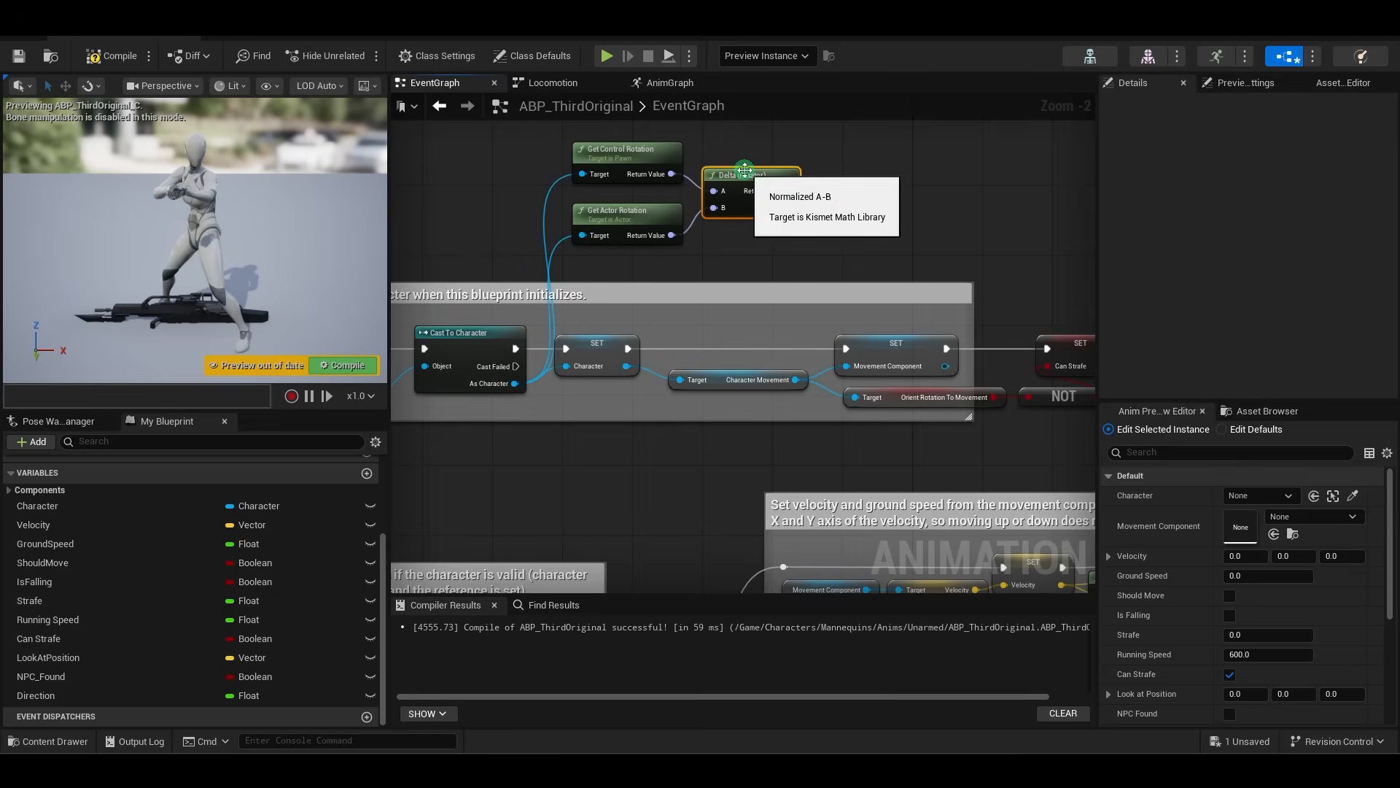
{"action": "right_click", "coordinate": [785, 190]}
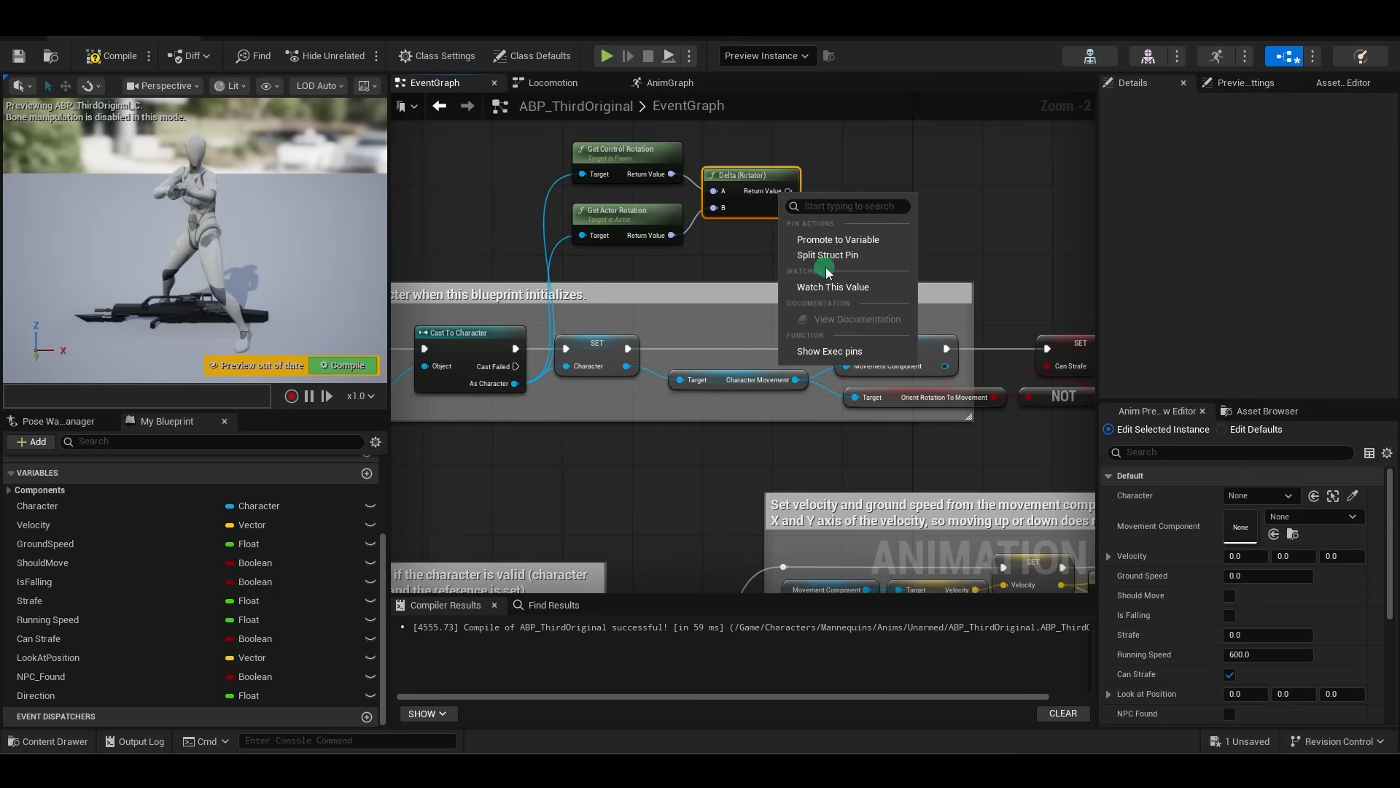
{"action": "left_click", "coordinate": [837, 239]}
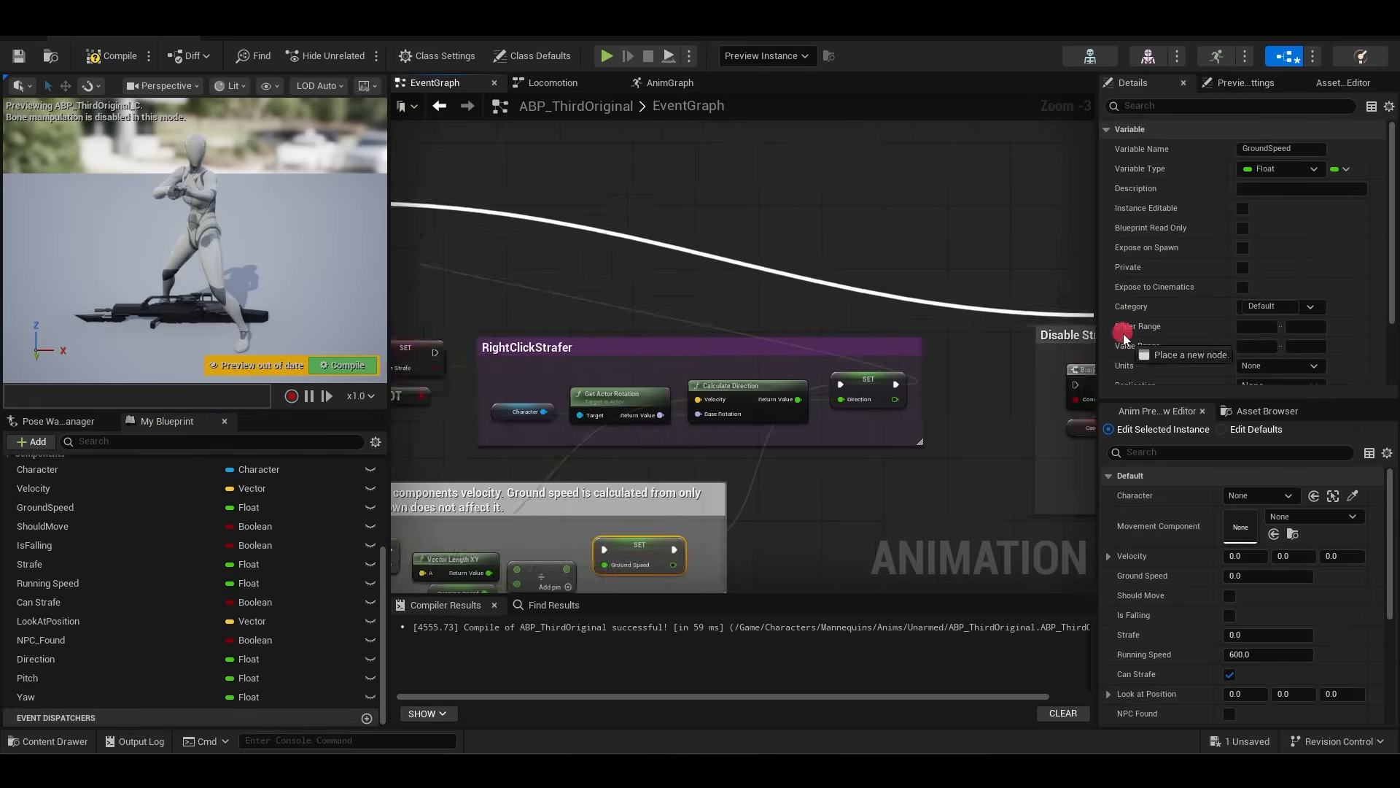
- Add a Layered Blend per Bone after AO_Rifle in the AnimGraph with one branch filter
{"action": "left_click", "coordinate": [668, 81]}
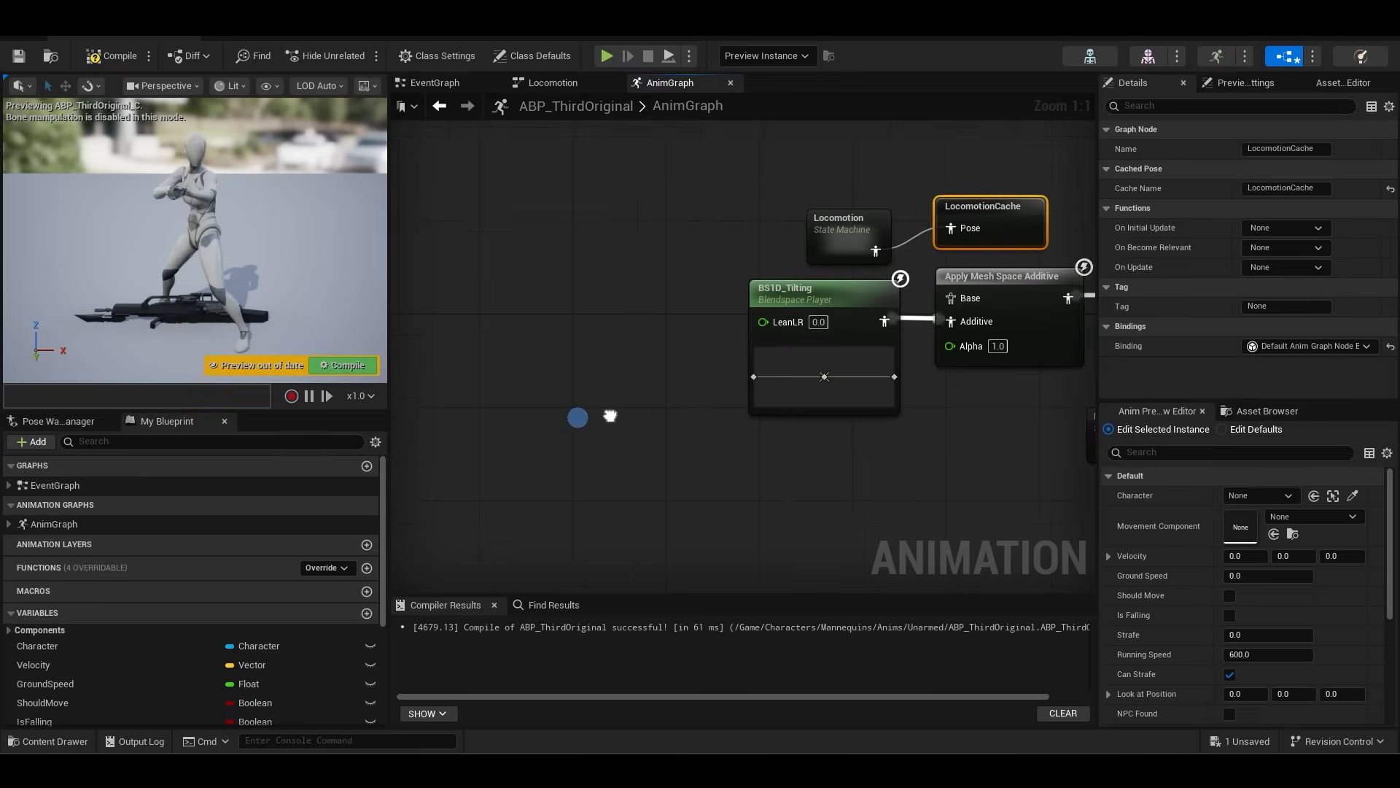
{"action": "left_click", "coordinate": [54, 740]}
{"action": "type", "text": "layer"}
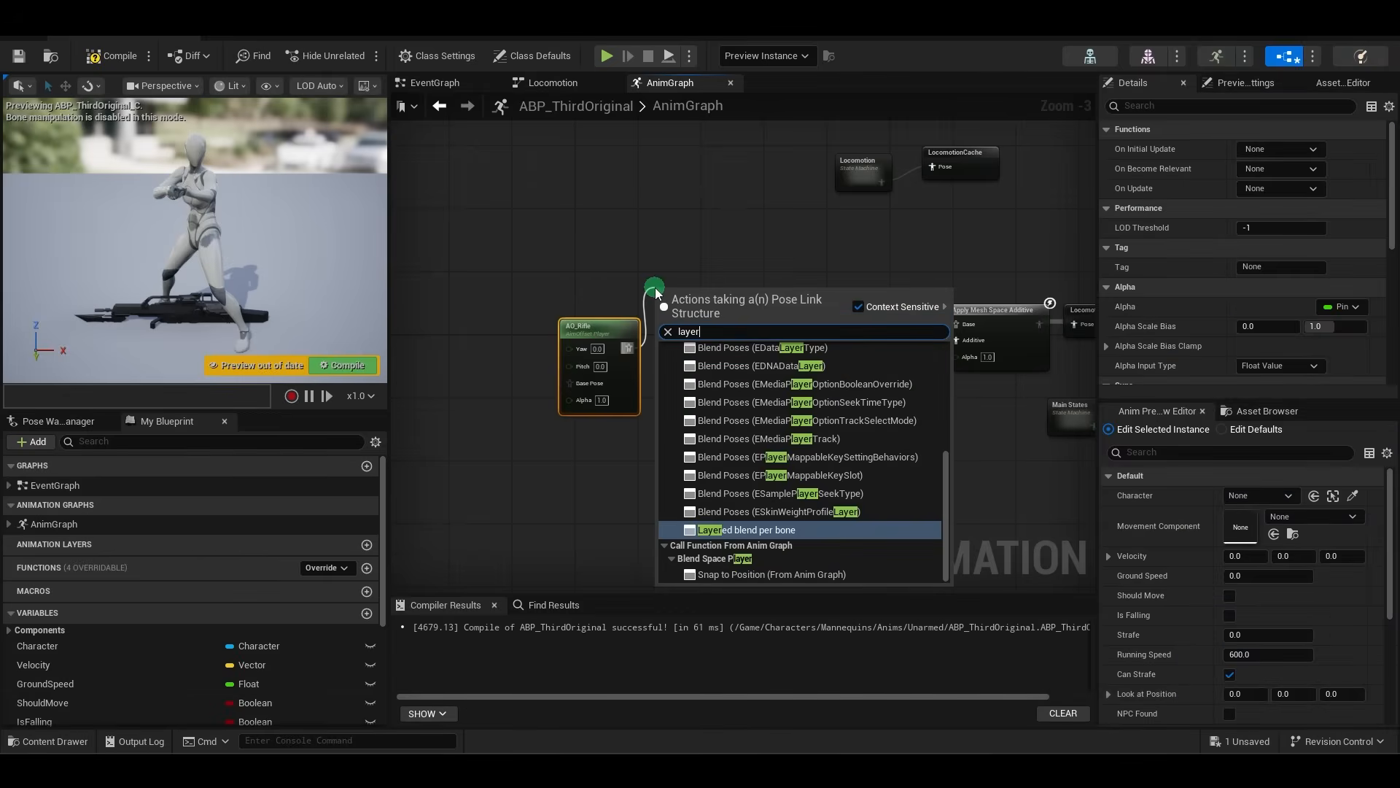
{"action": "left_click", "coordinate": [748, 530]}
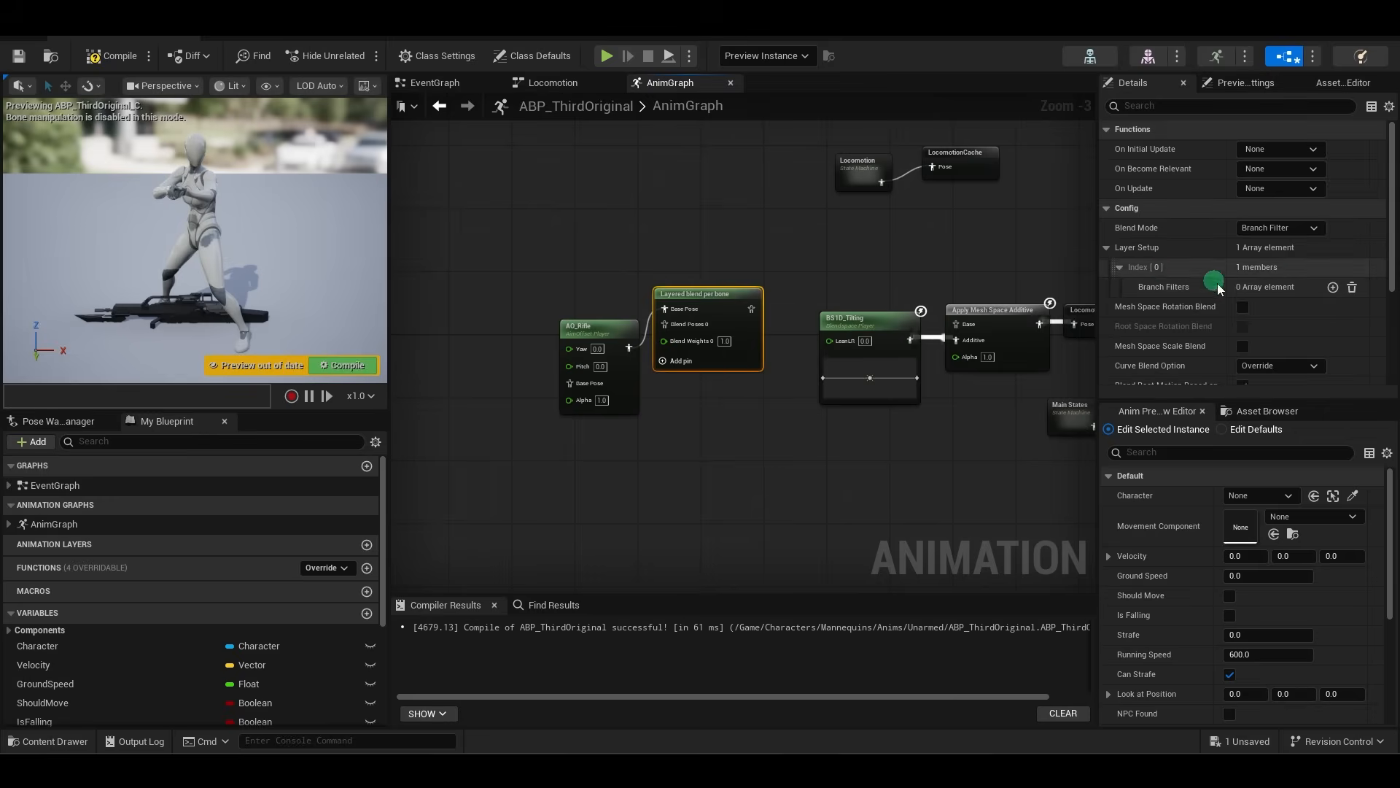
{"action": "left_click", "coordinate": [1332, 287]}
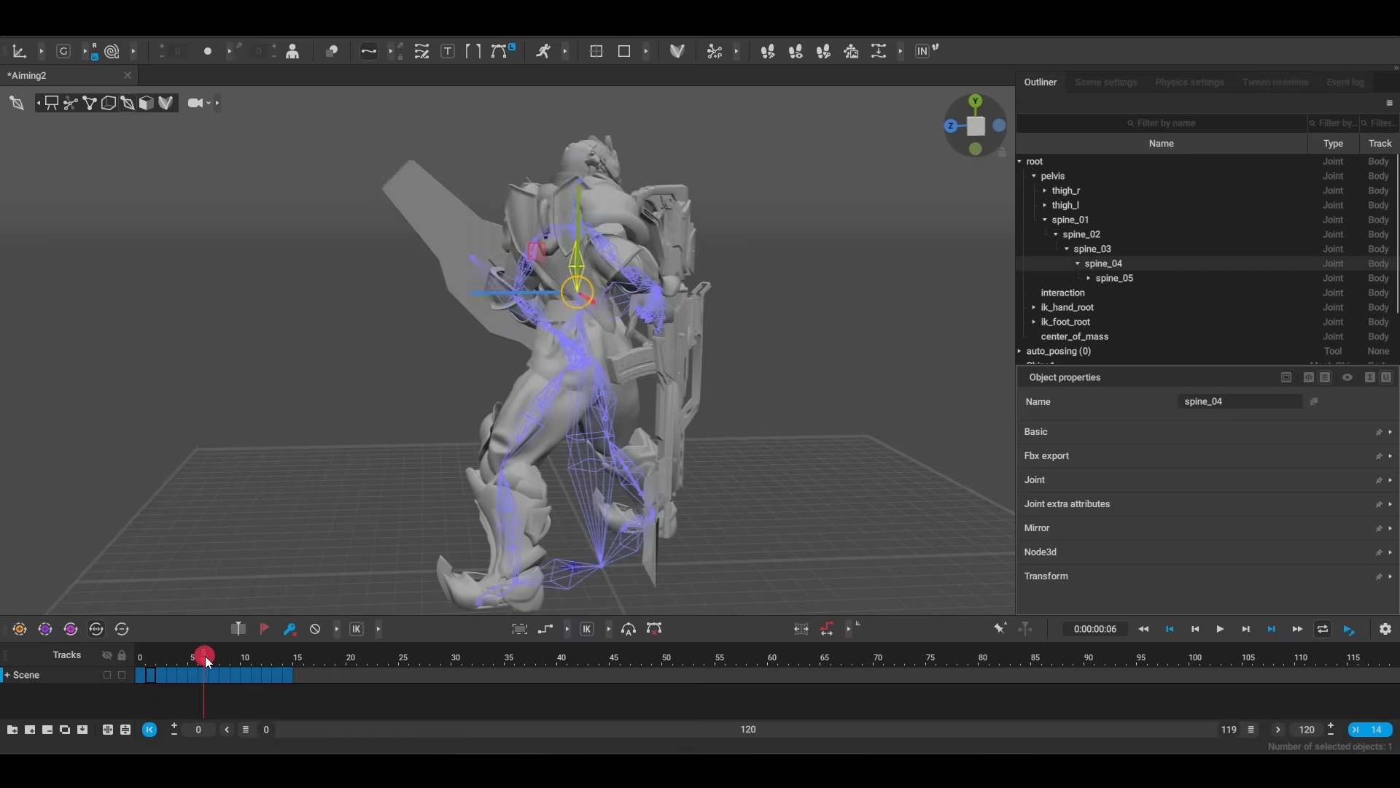
{"action": "left_click_drag", "start_coordinate": [204, 655], "coordinate": [308, 665]}
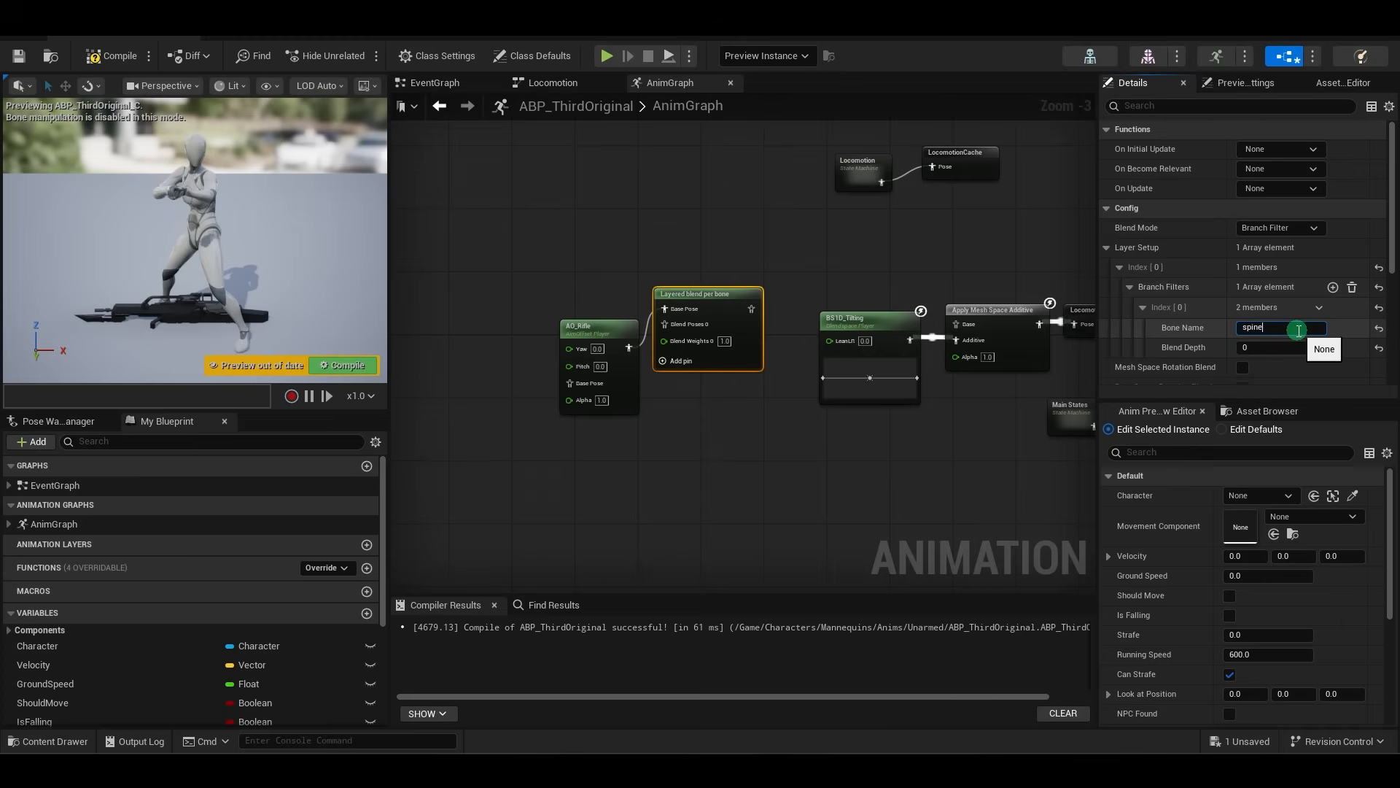
- Set the branch filter's bone name to spine_04
{"action": "type", "text": "spine_04"}
{"action": "type", "text": "cache"}
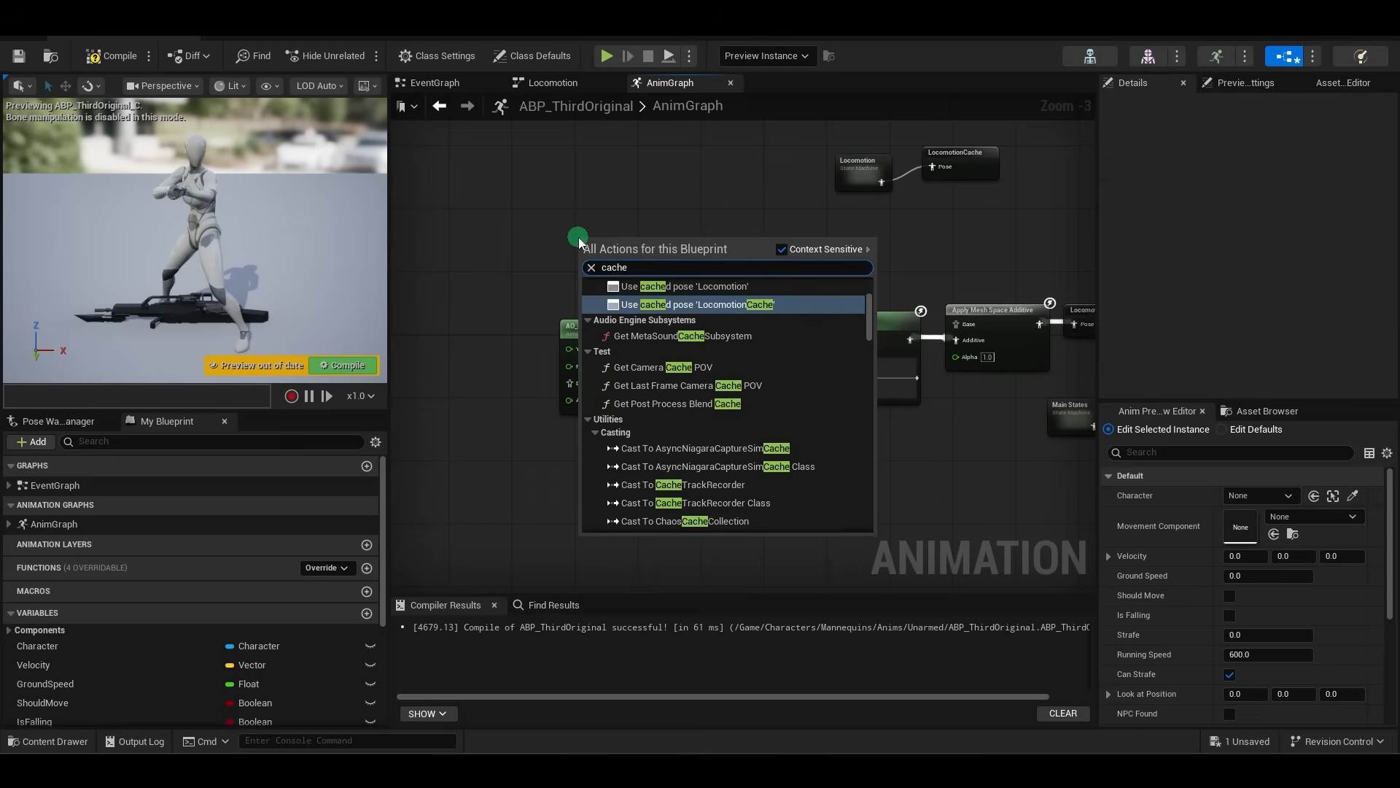
- Place a Use cached pose 'LocomotionCache' node left of the Layered Blend per Bone
{"action": "left_click", "coordinate": [703, 304]}
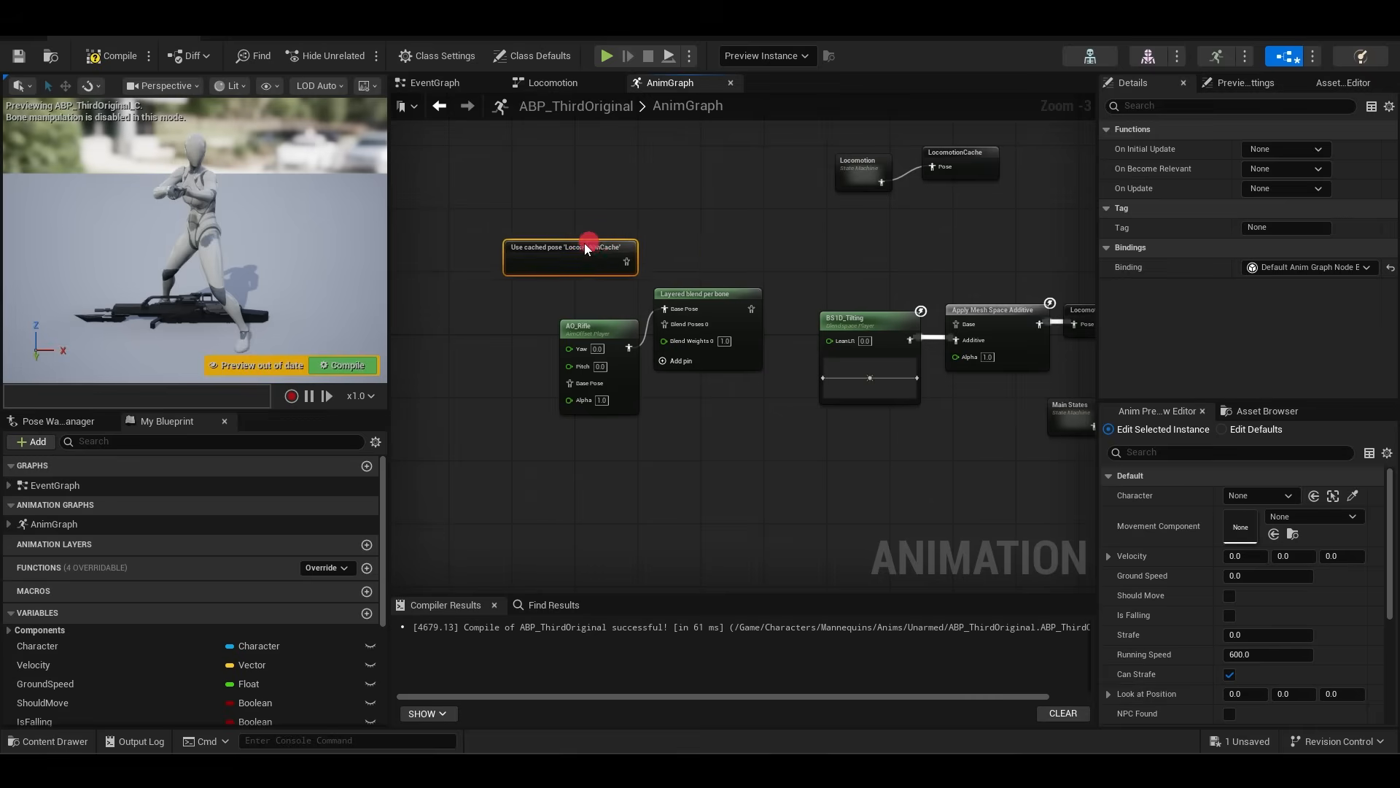
{"action": "left_click_drag", "start_coordinate": [570, 248], "coordinate": [547, 261]}
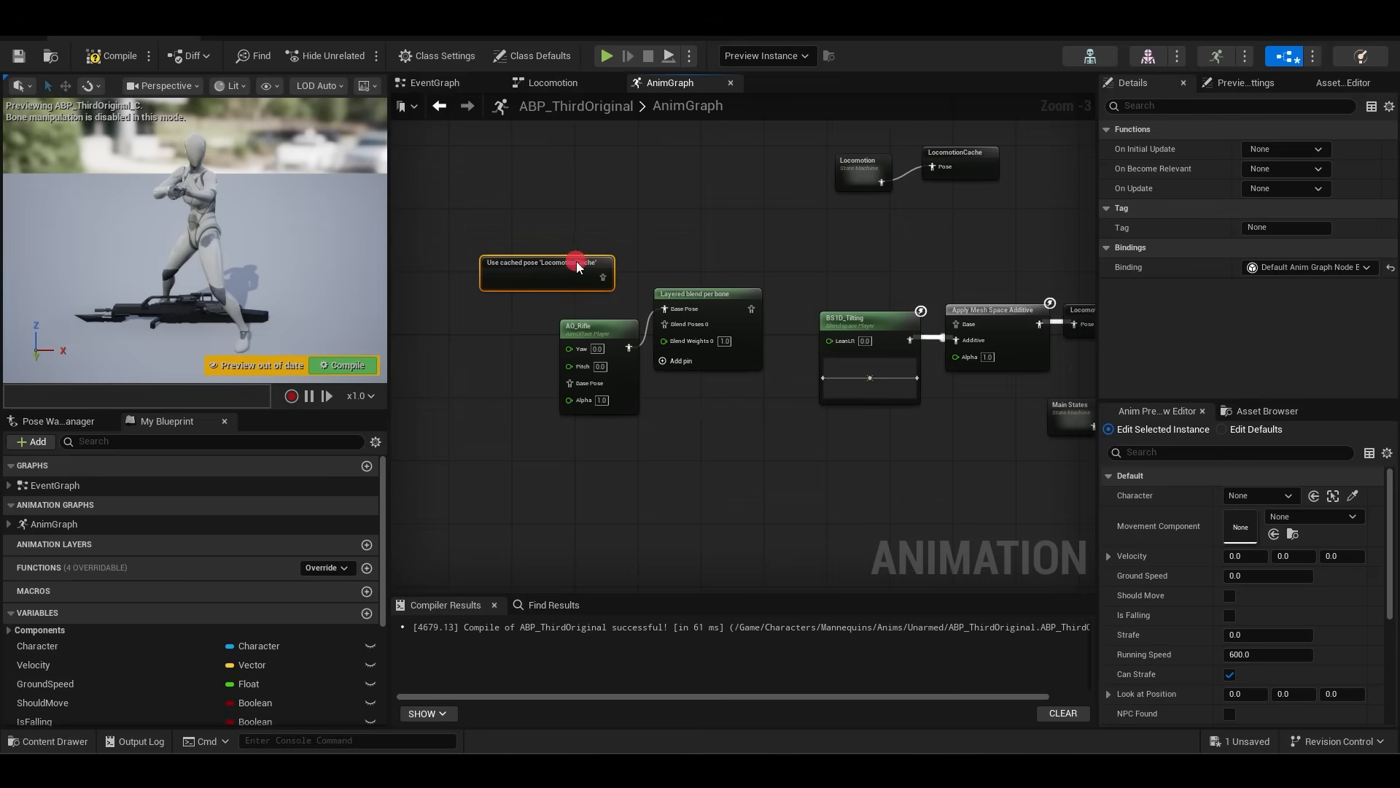